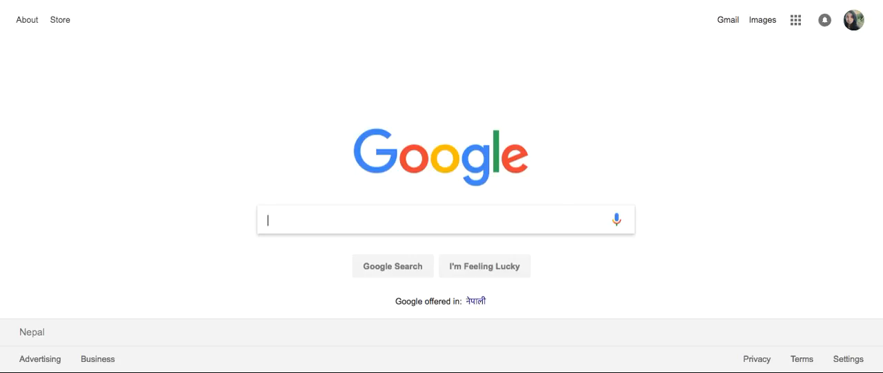
mouse_move(331, 94)
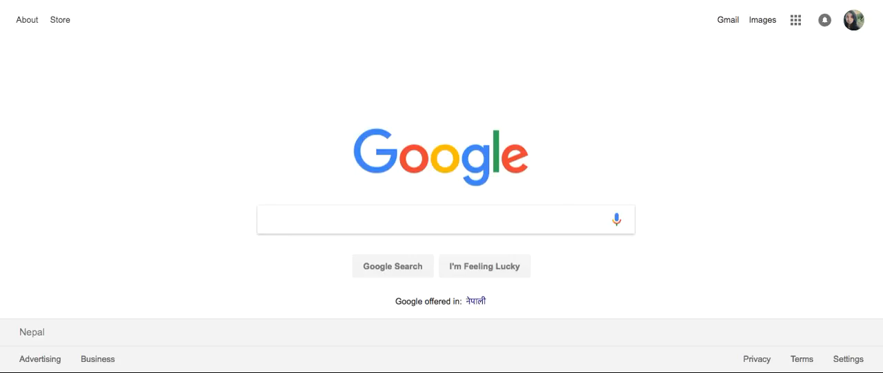
Search Google for MailChimp and open the MailChimp site from the results
click(446, 219)
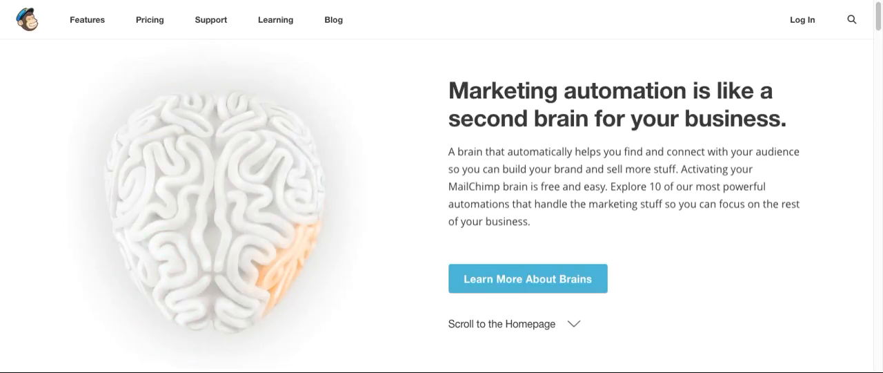
Open the MailChimp Log In page from the homepage's top navigation
click(802, 20)
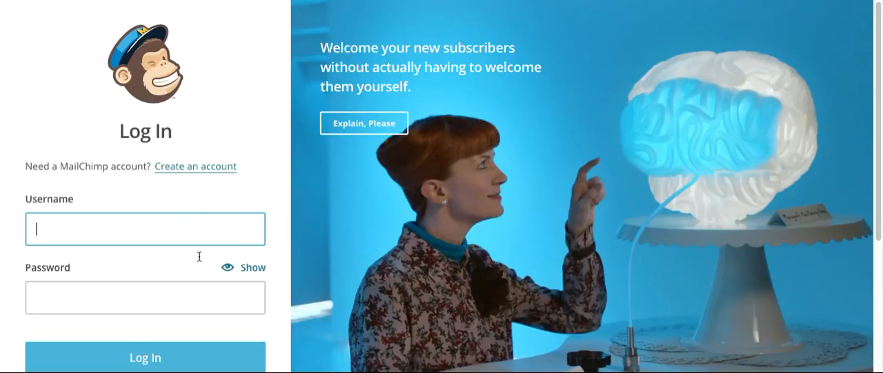
mouse_move(199, 243)
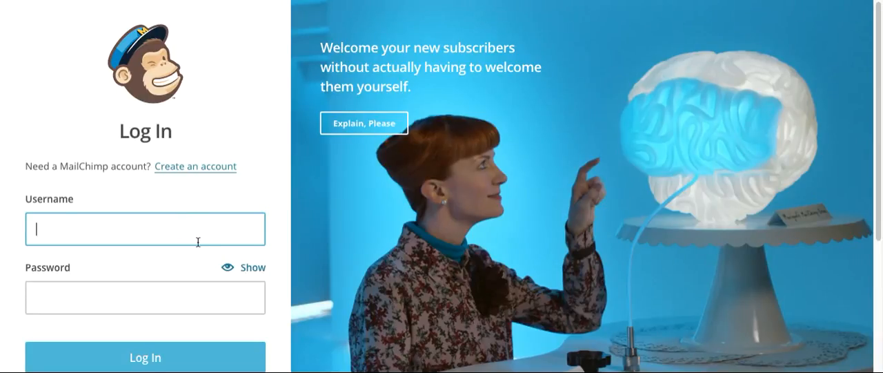
Enter username 'limb' and the password, then scroll down toward the Log In button
text(limbuulimboo)
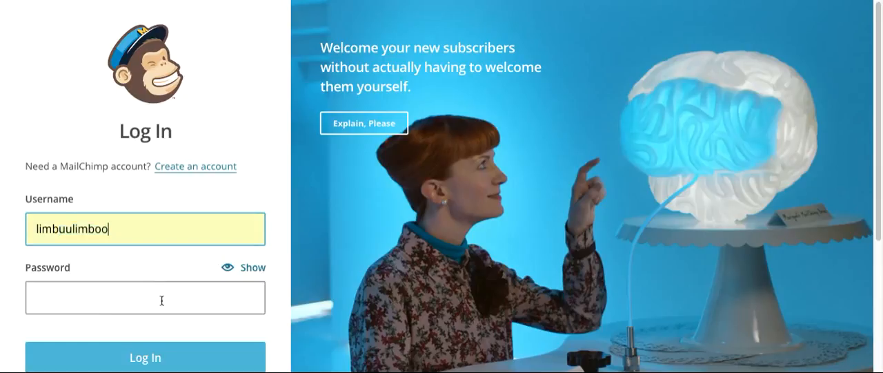
text(password)
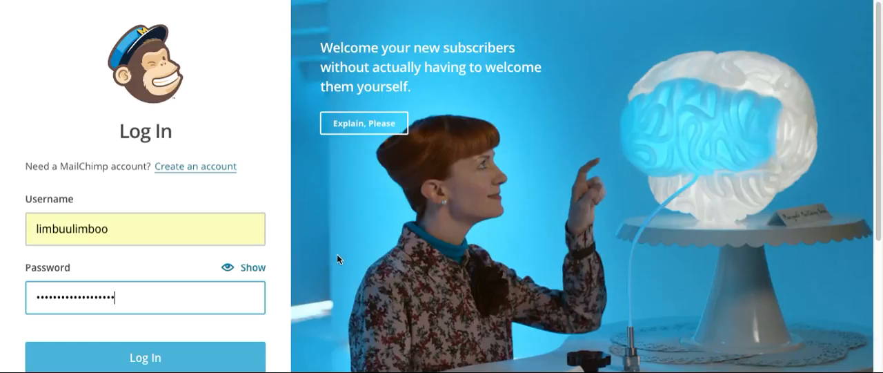
scroll(down, 3)
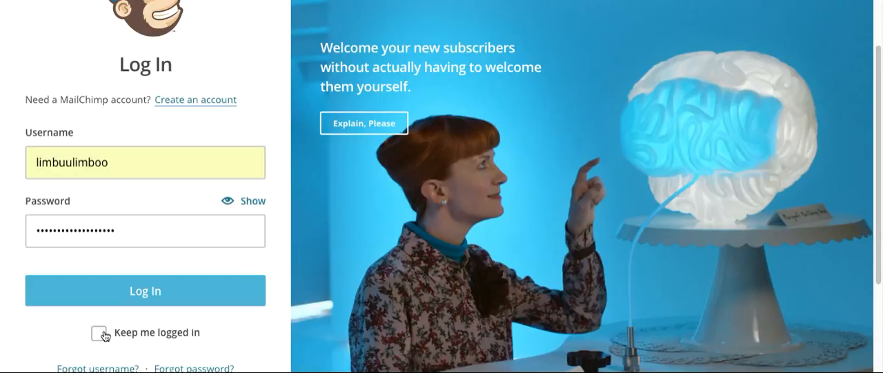
click(99, 332)
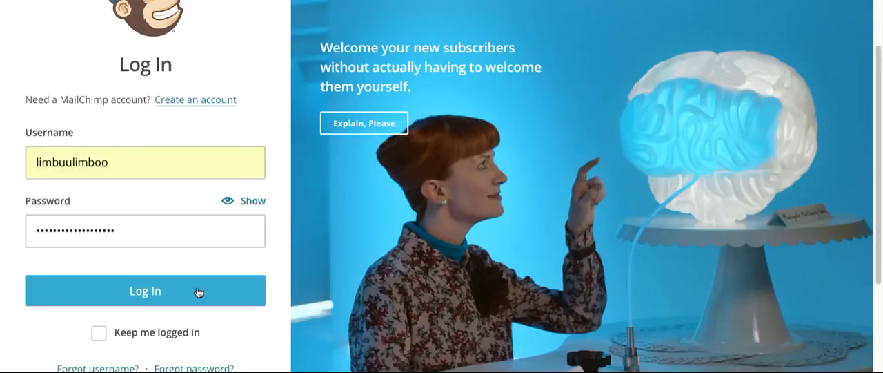
Submit the credentials with Log In and wait for the Welcome To MailChimp dashboard
click(145, 290)
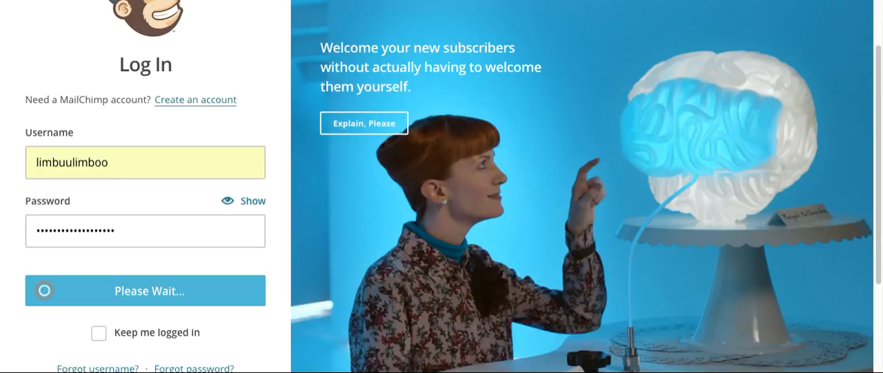
click(145, 290)
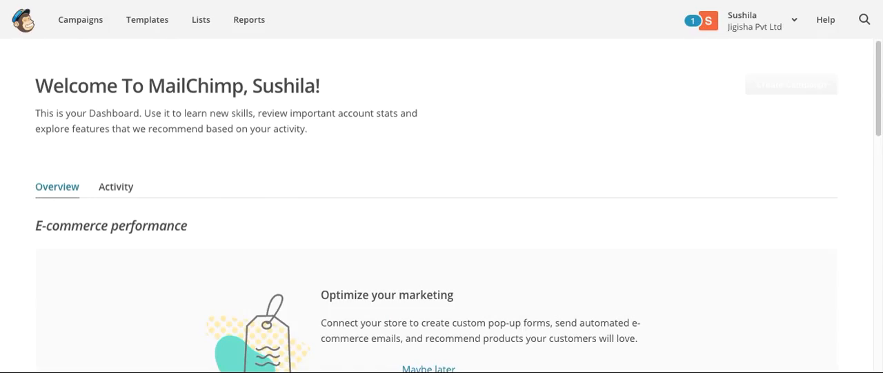
mouse_move(693, 143)
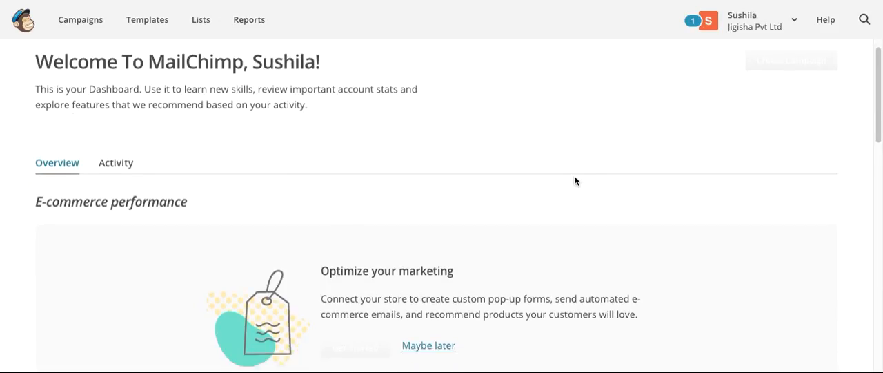
scroll(down, 3)
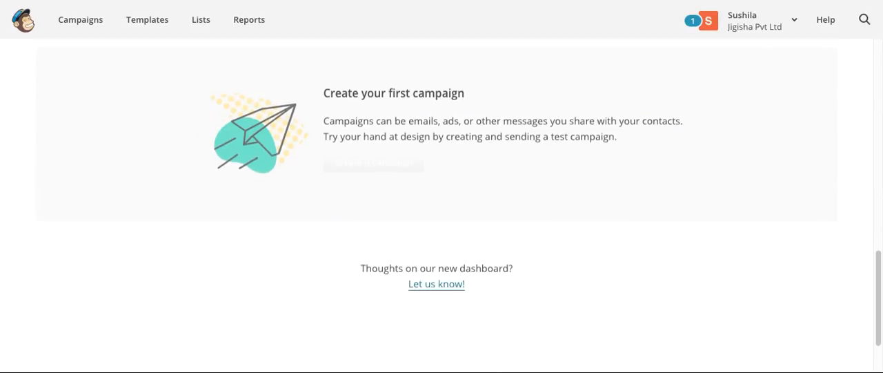
scroll(down, 3)
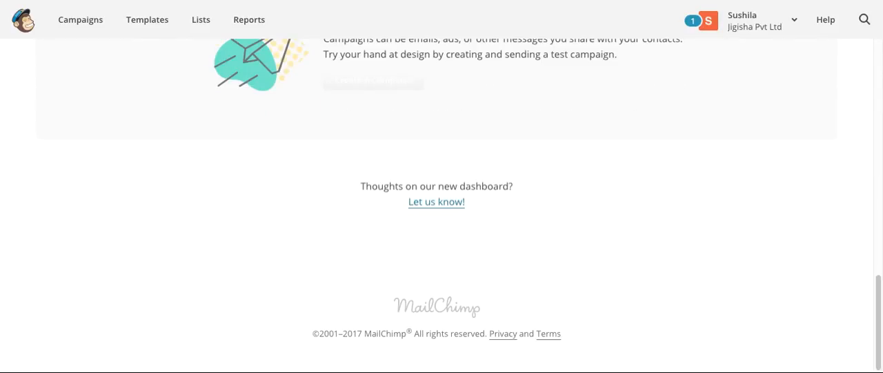
scroll(up, 3)
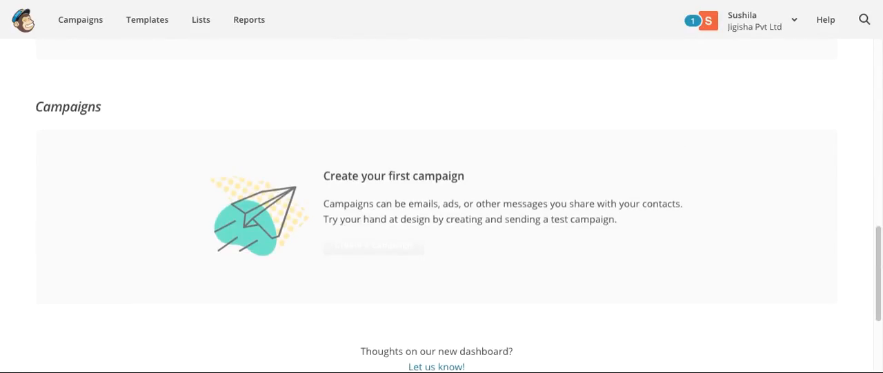
scroll(up, 3)
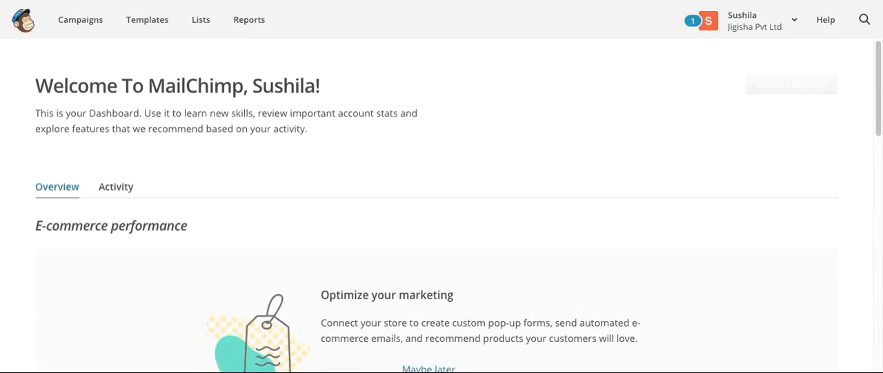